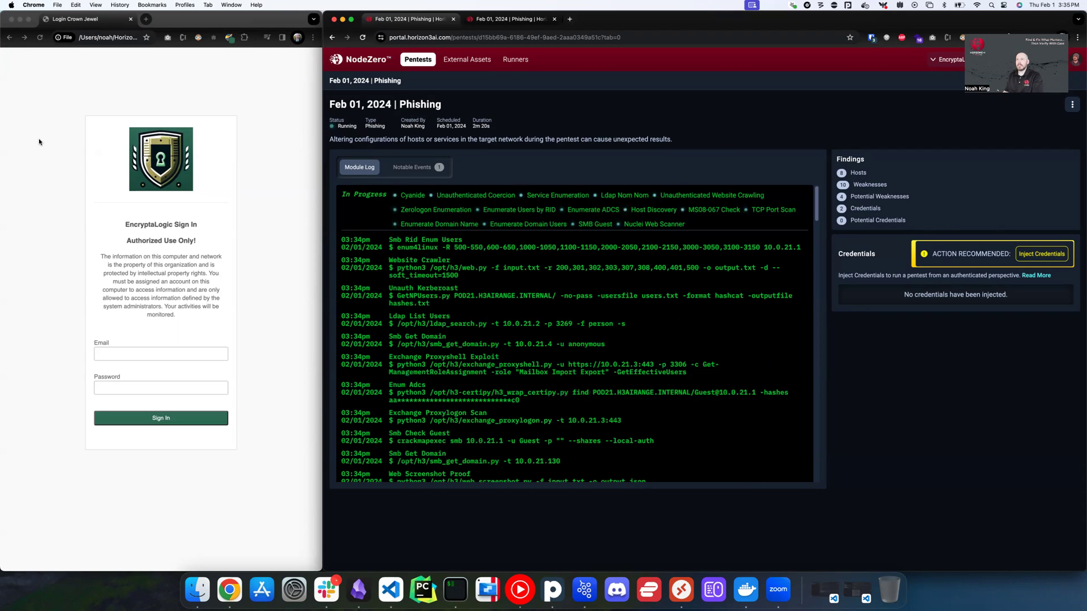
mouse_move(119, 104)
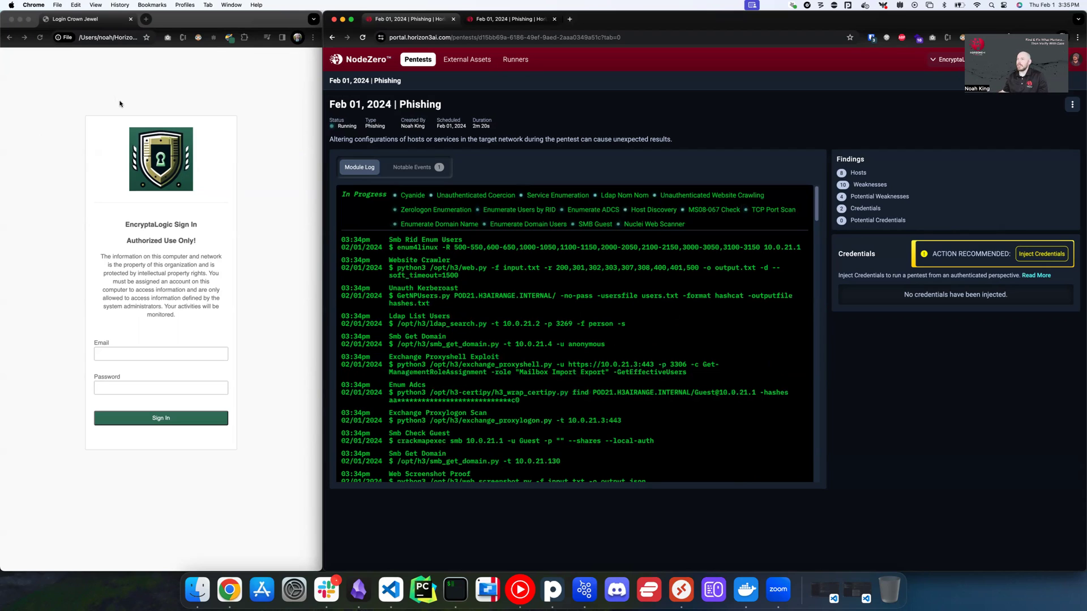
mouse_move(259, 288)
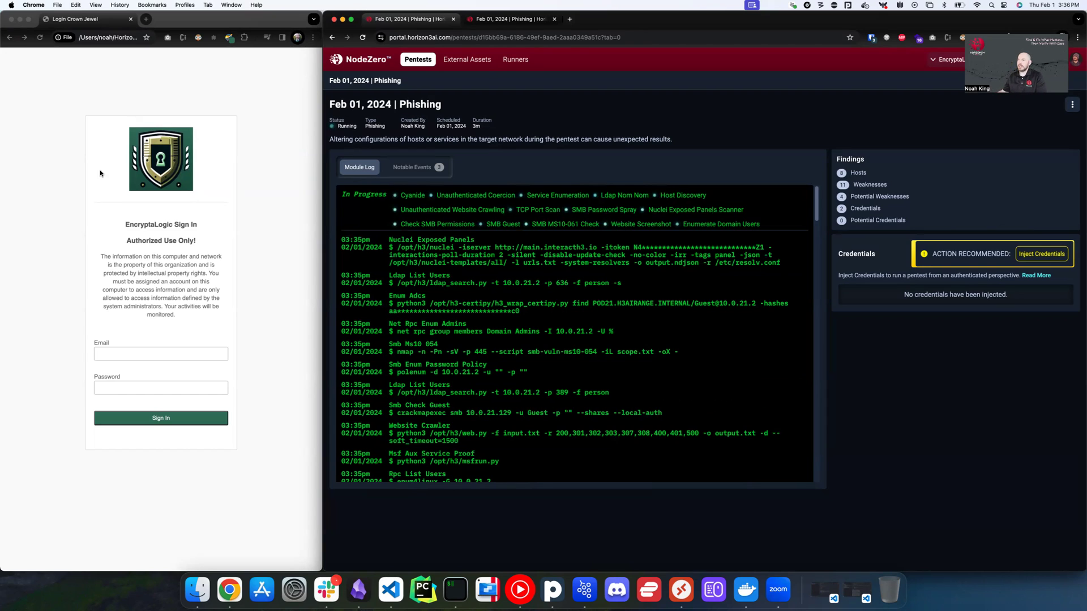
mouse_move(97, 466)
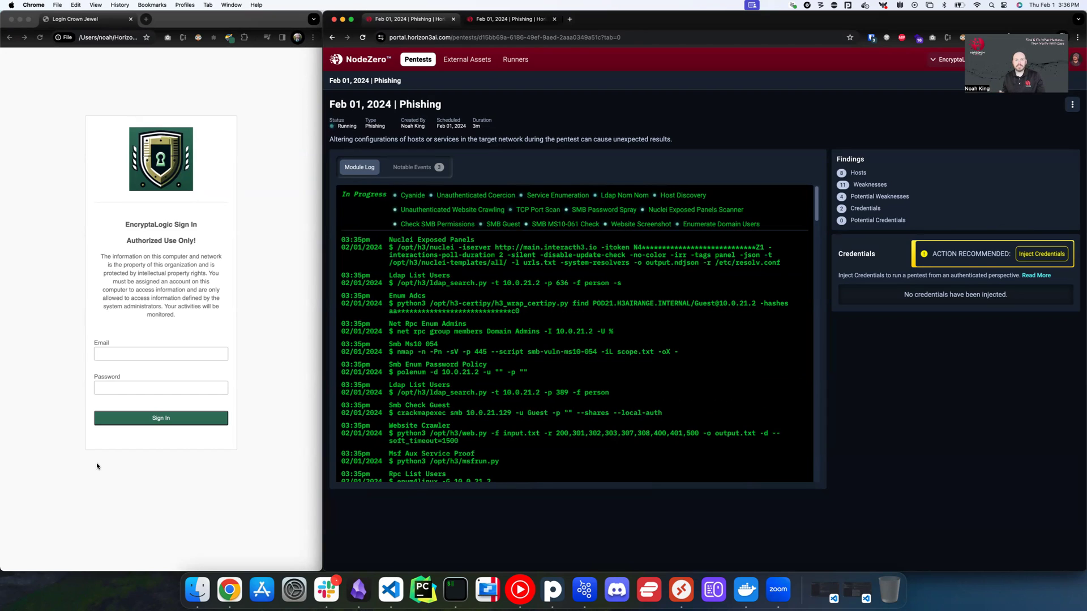
mouse_move(128, 384)
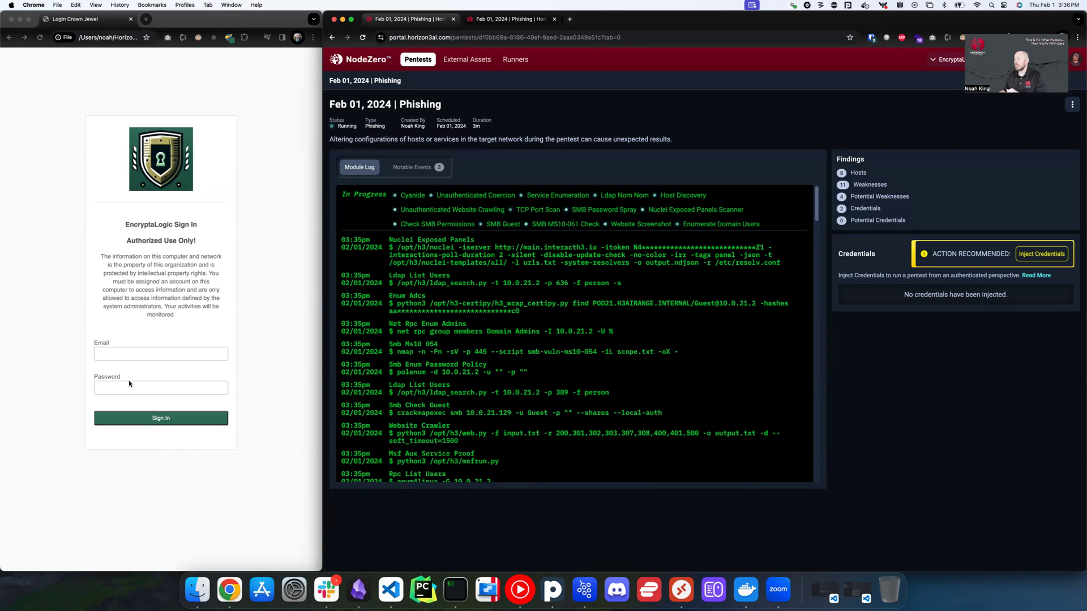
click(160, 353)
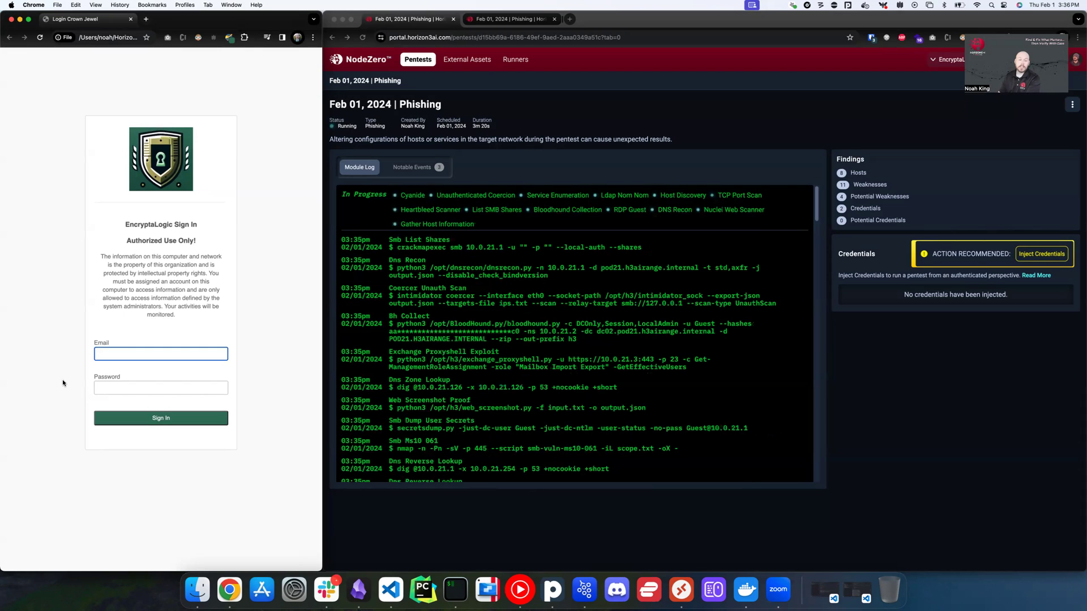
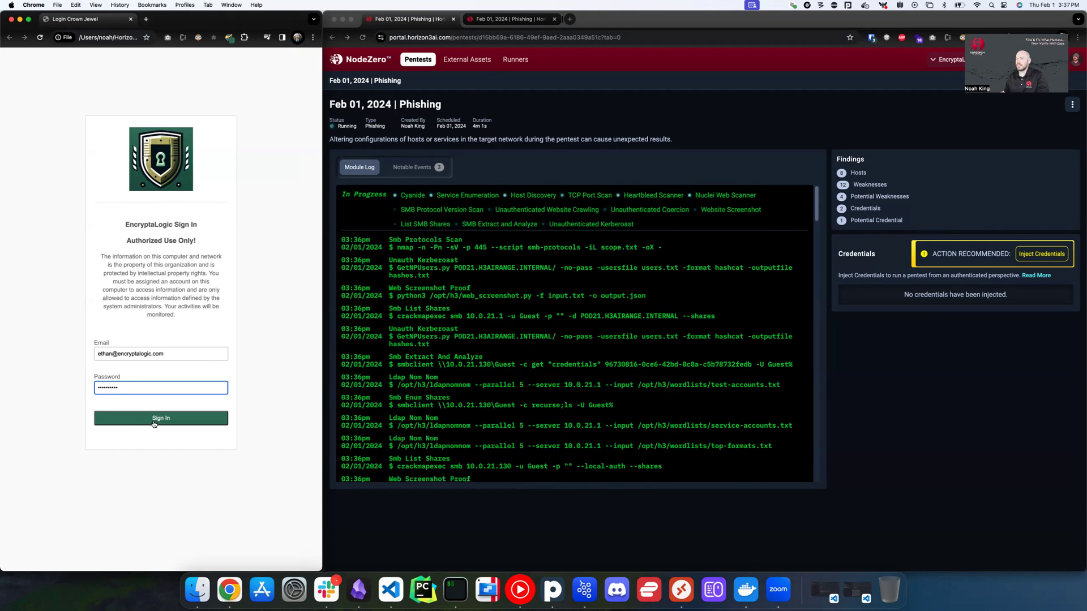
Submit ethan's phished login so NodeZero captures it as a credential.
click(161, 418)
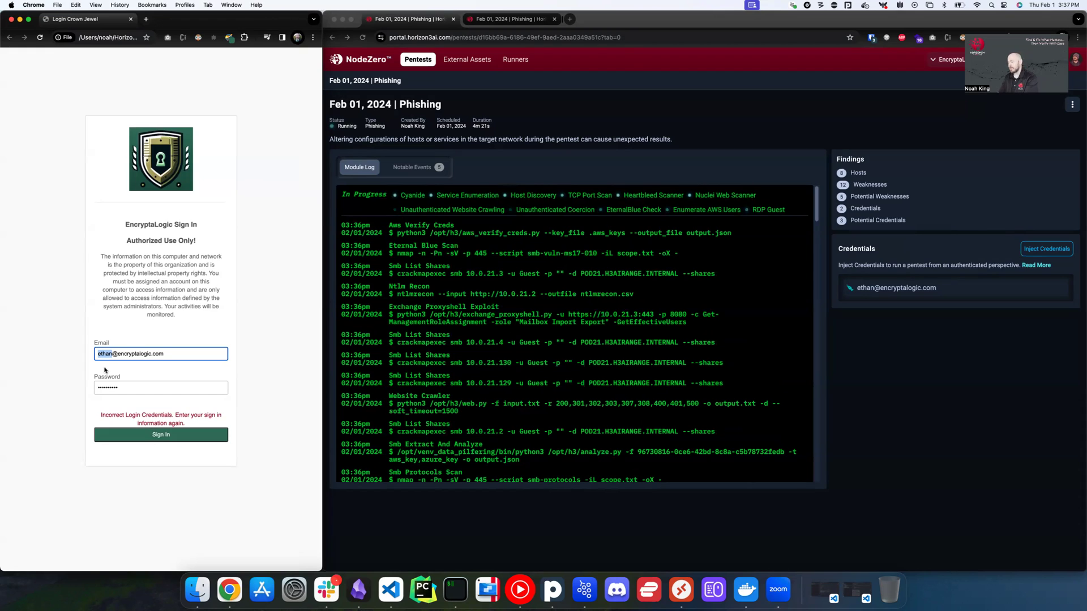
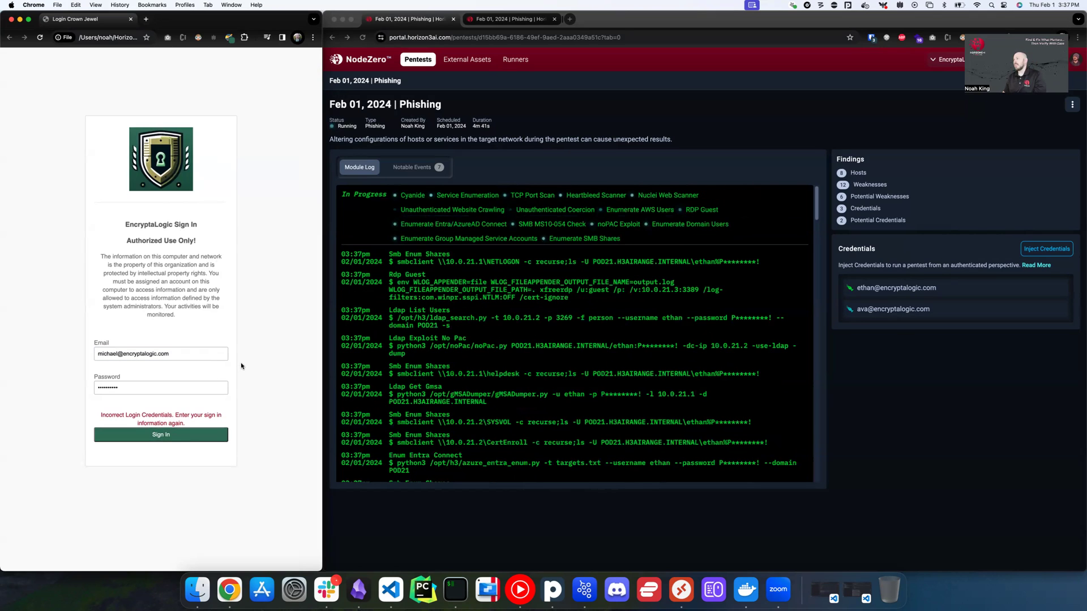
mouse_move(885, 340)
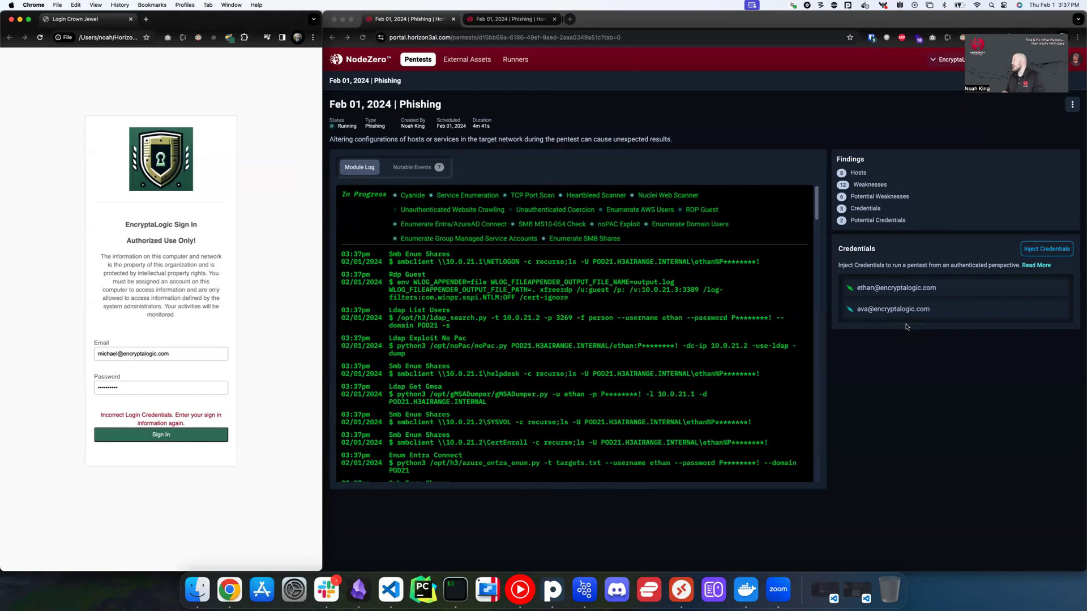
mouse_move(849, 288)
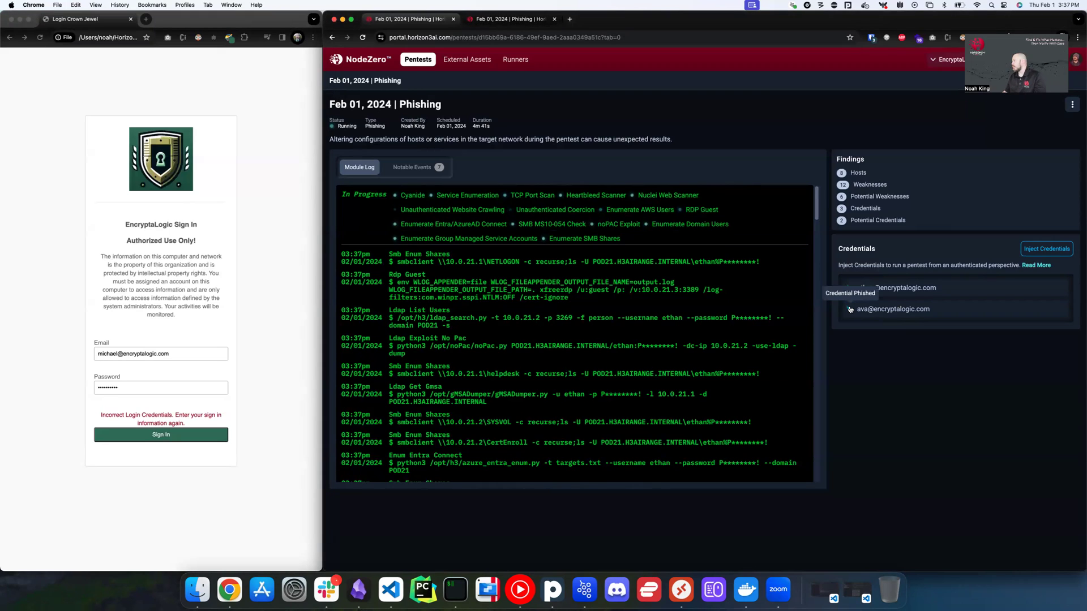
mouse_move(867, 370)
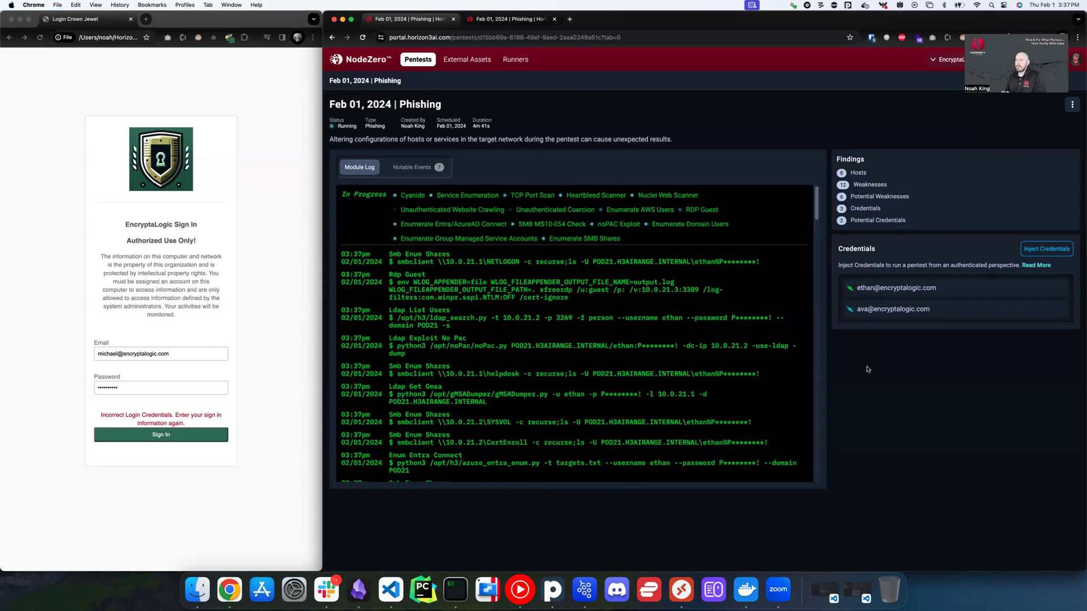
mouse_move(469, 231)
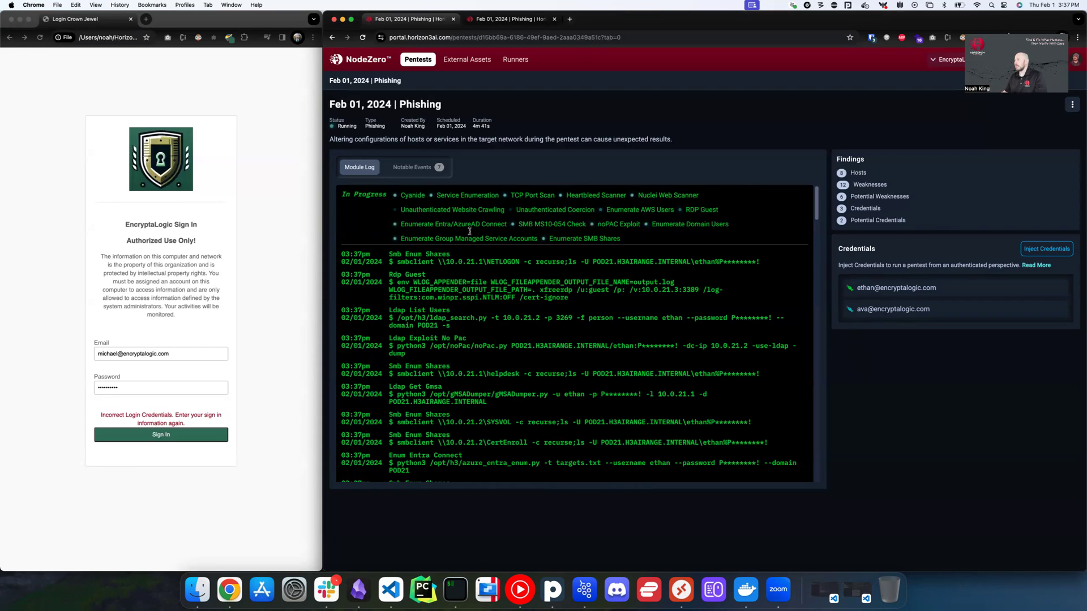
Review the pentest's notable events, showing ava and ethan logging into the domain controller.
click(411, 166)
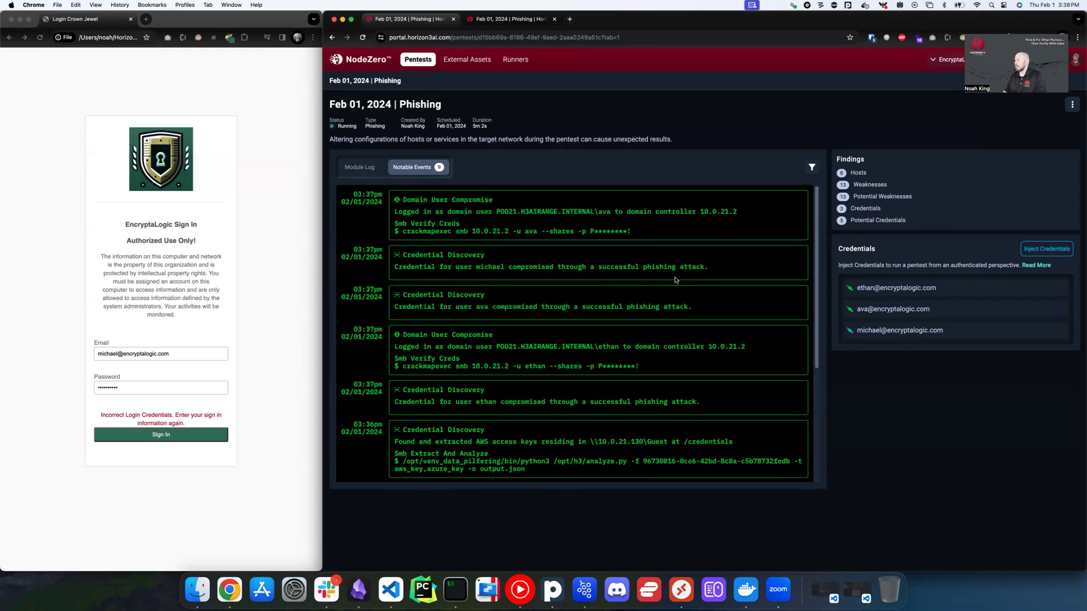
mouse_move(522, 315)
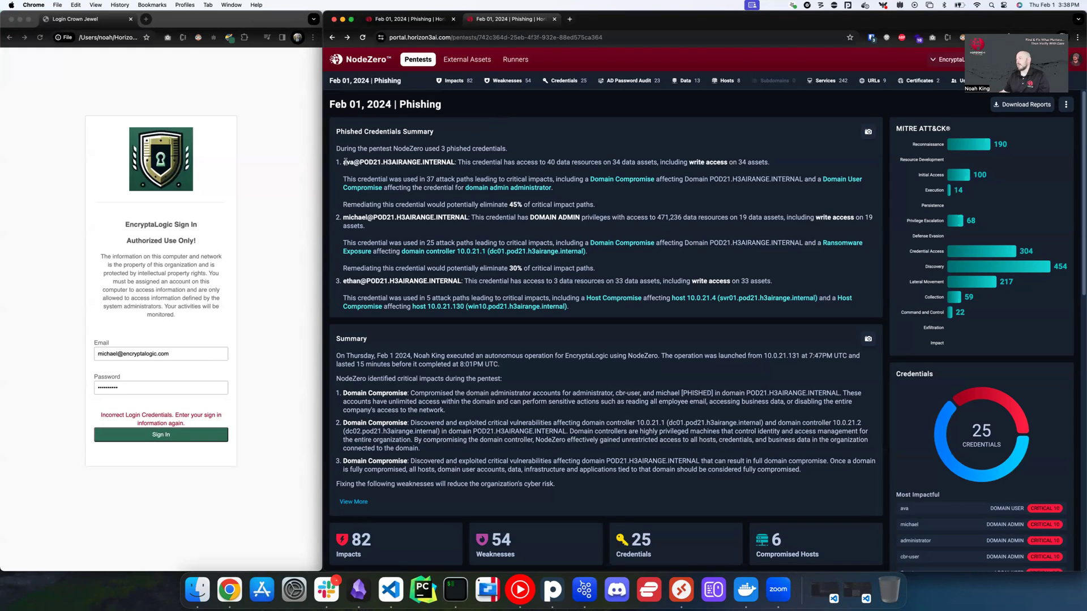
Read the Phished Credentials Summary, then view the 66 phished-credential attack path impacts.
drag(343, 162, 481, 163)
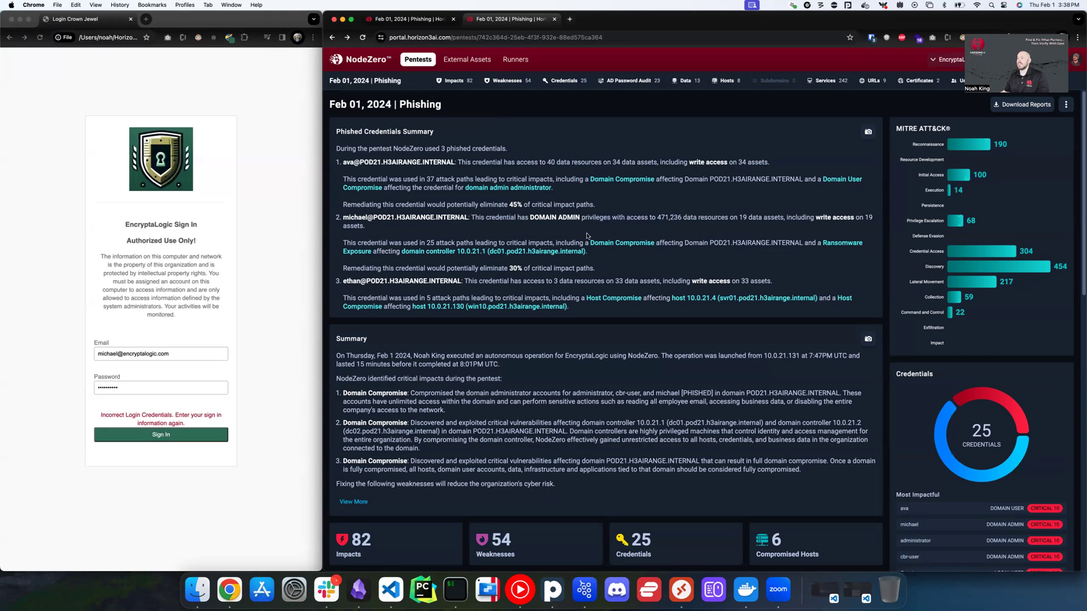
mouse_move(462, 291)
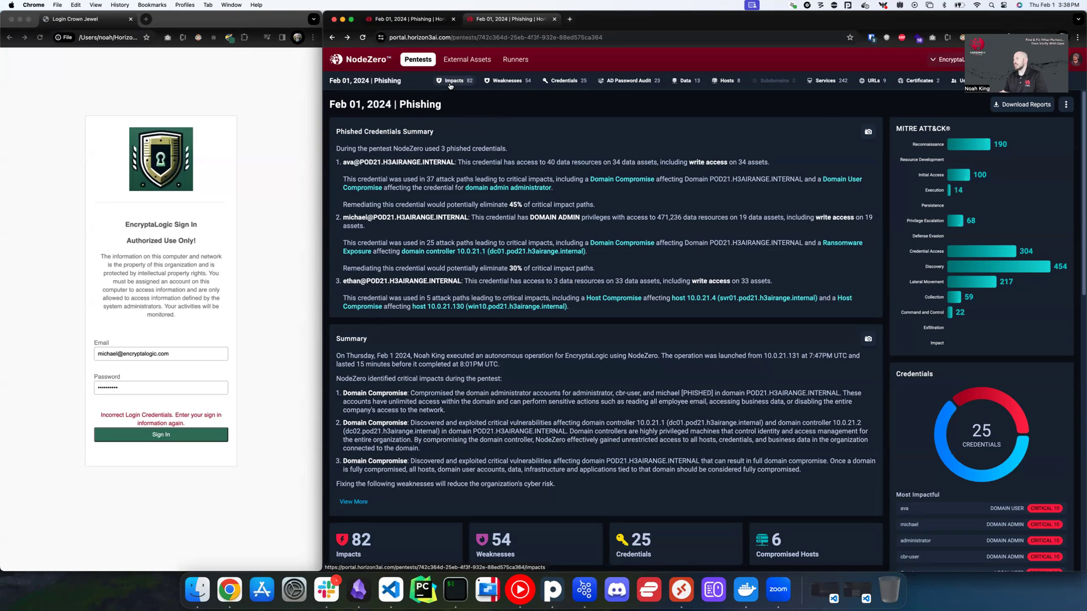
click(454, 80)
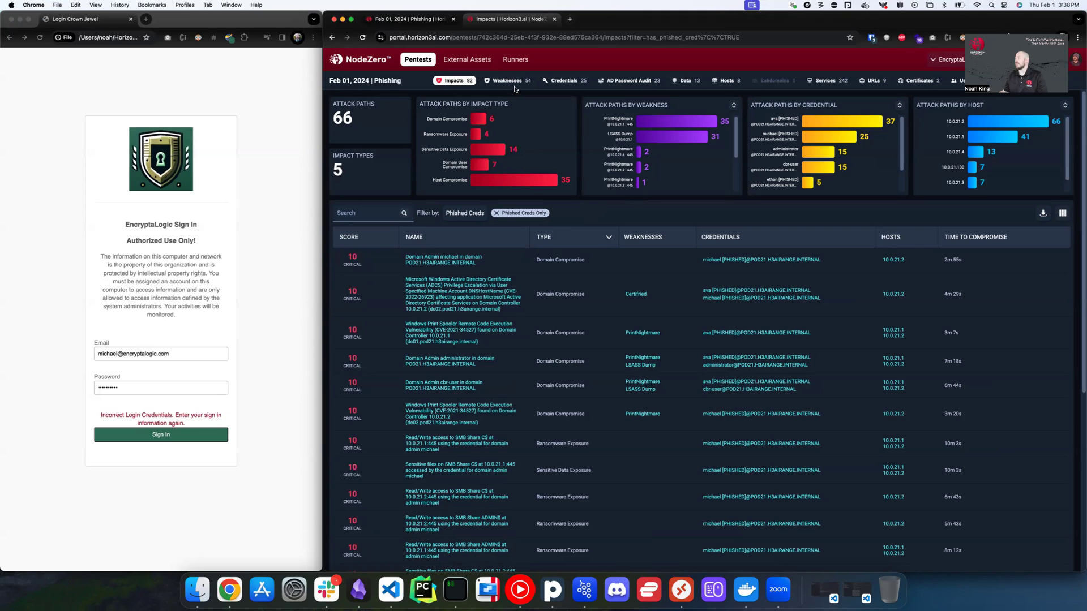
Filter weaknesses to phished credentials (21), then list the pentest's 25 credentials.
click(506, 81)
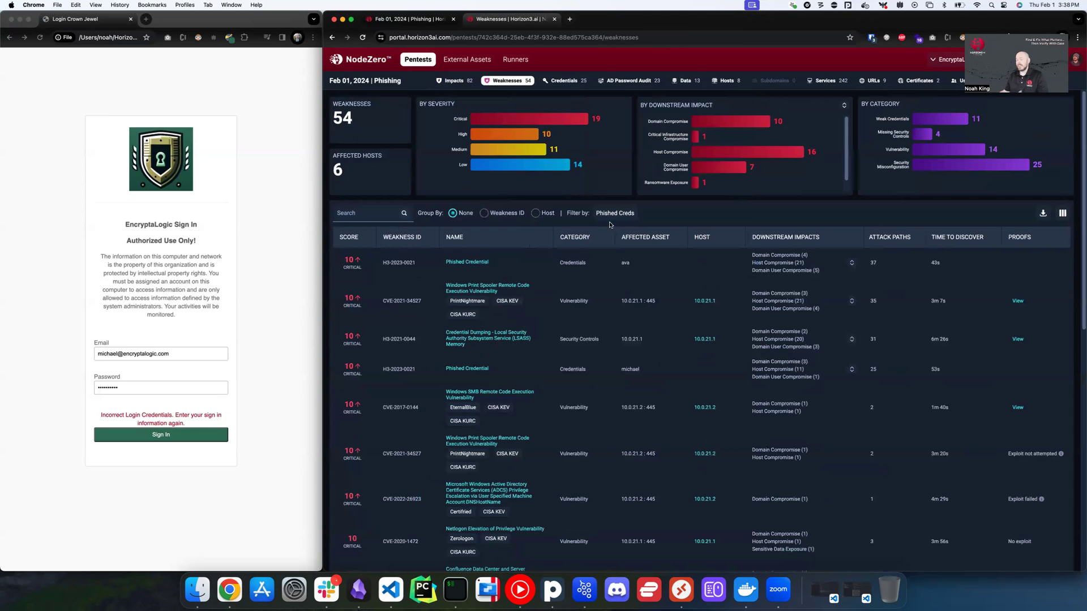
click(614, 213)
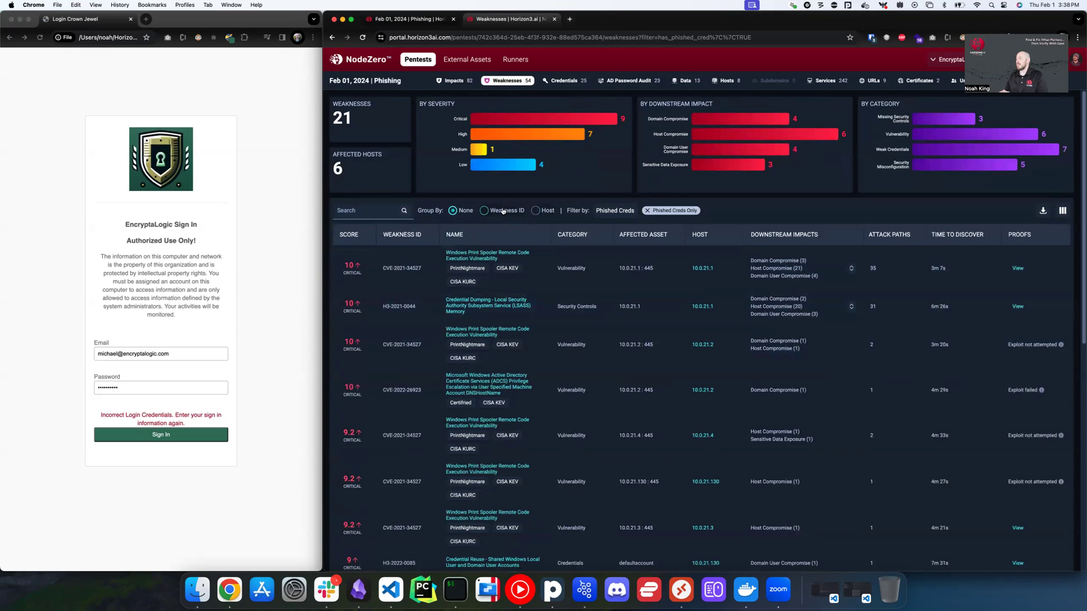
click(484, 211)
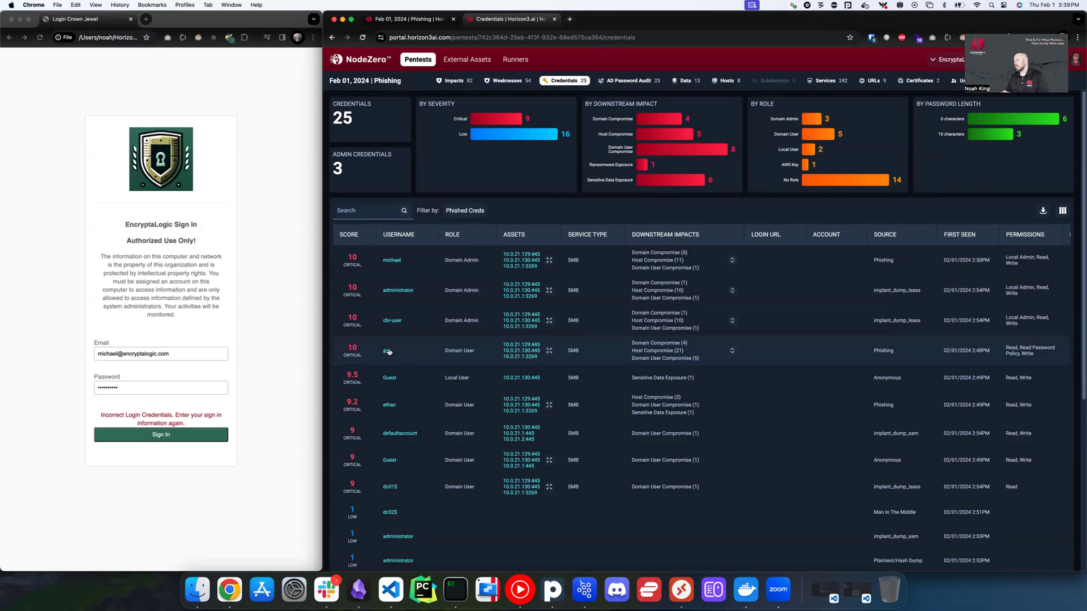
Open ava's credential details: domain user reaching 40 data resources in 37 attack paths.
click(387, 352)
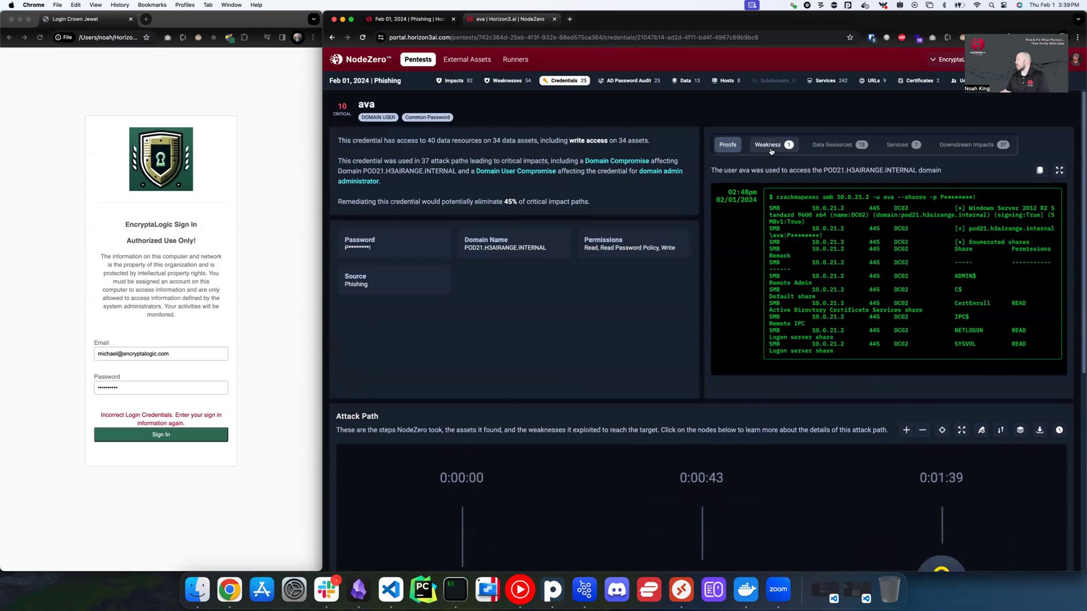
List ava's data resources, led by critical C$ and ADMIN$ shares on 10.0.21.1 and 10.0.21.2.
click(832, 145)
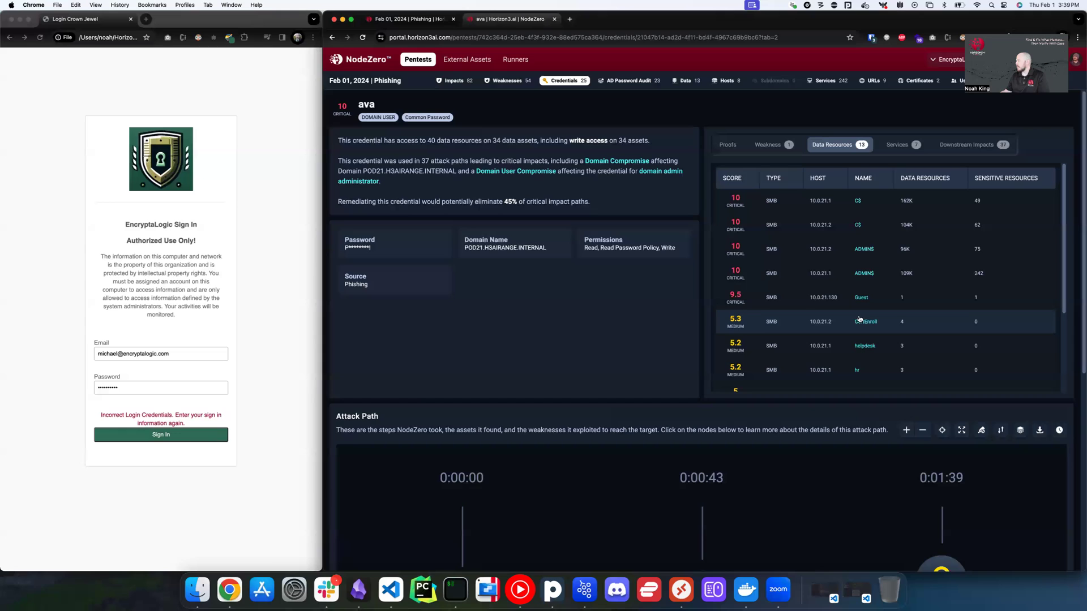
mouse_move(863, 369)
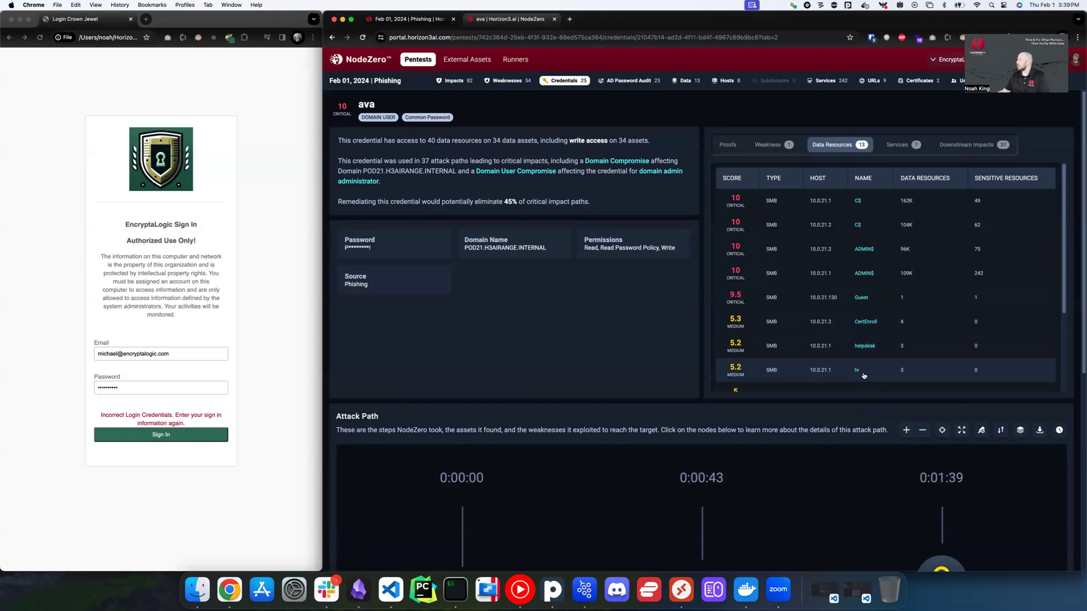
mouse_move(865, 236)
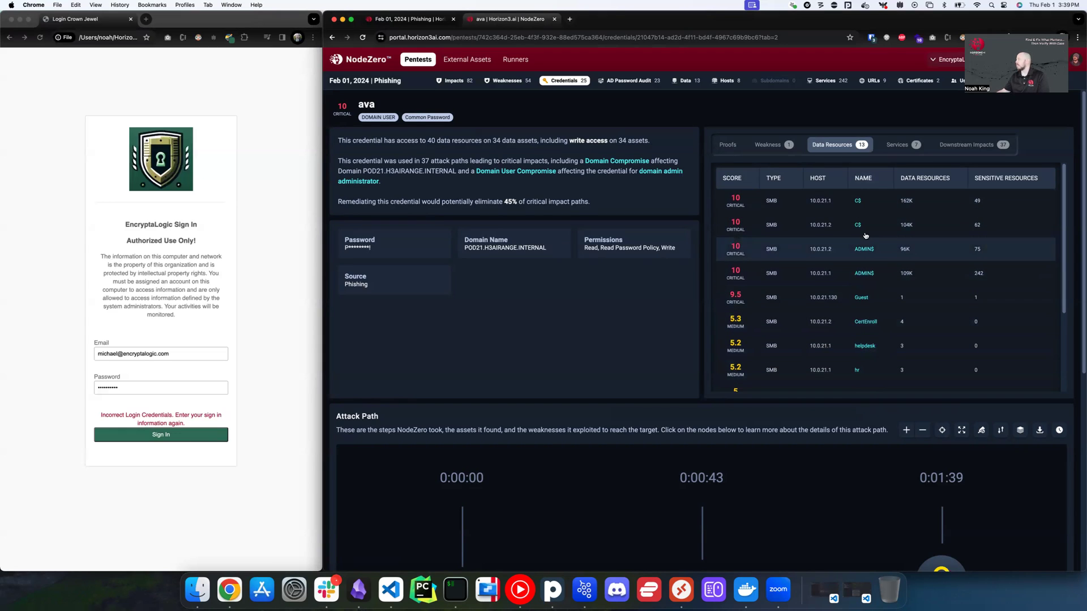